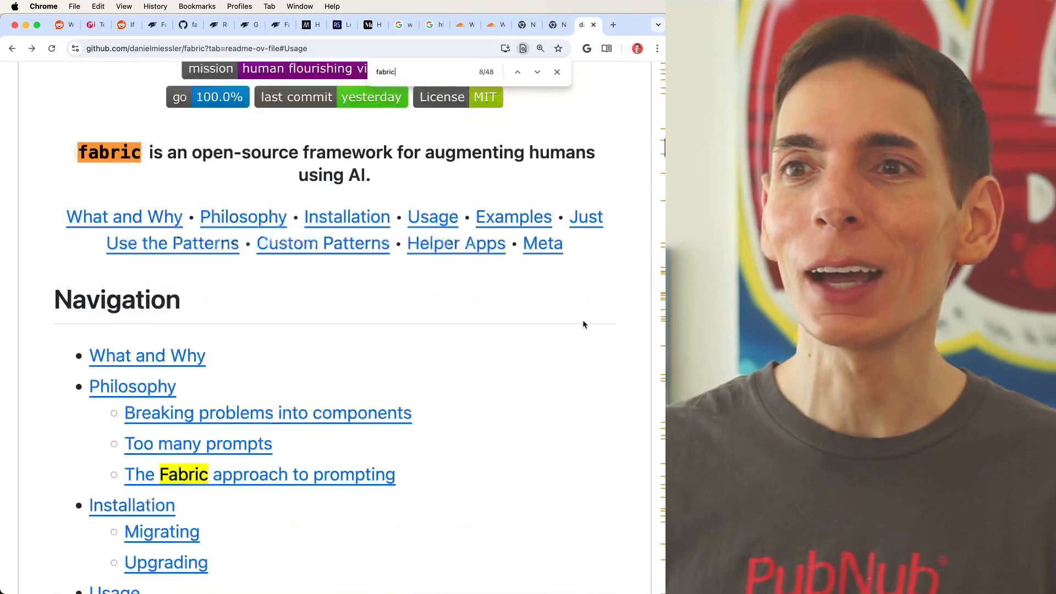
Scroll the Fabric README down to the What and why section.
scroll("down", 3)
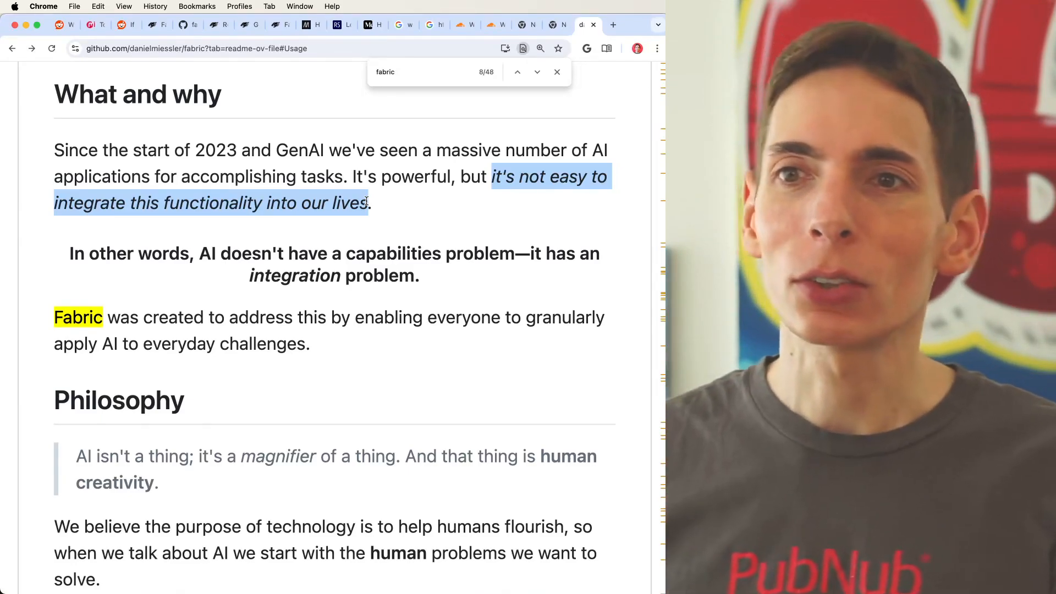
Highlight 'We believe the purpose of technology is to help humans flourish' in Philosophy.
scroll("down", 3)
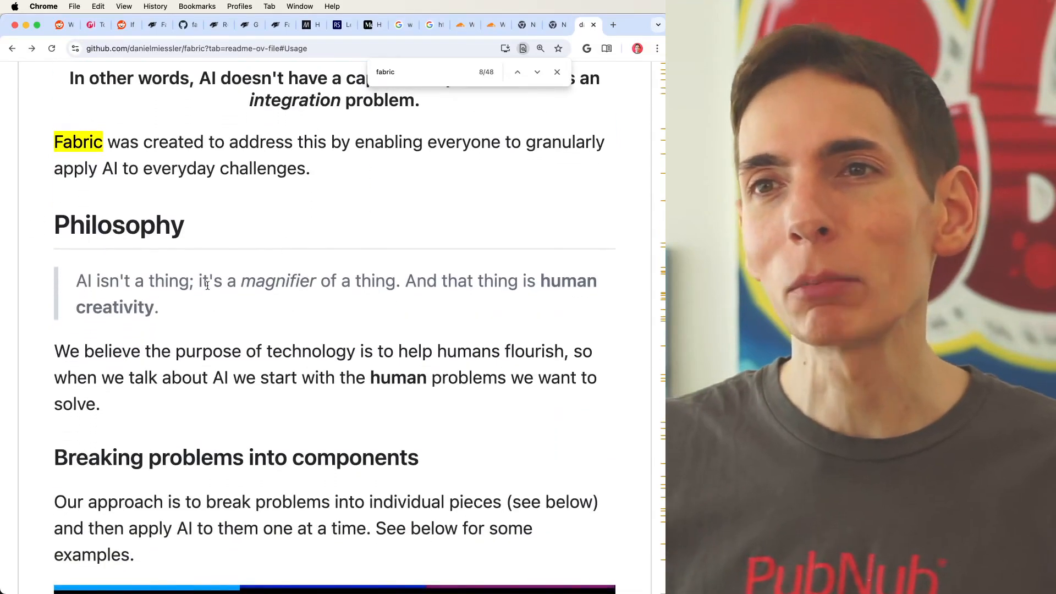
left_click_drag(240, 281, 351, 281)
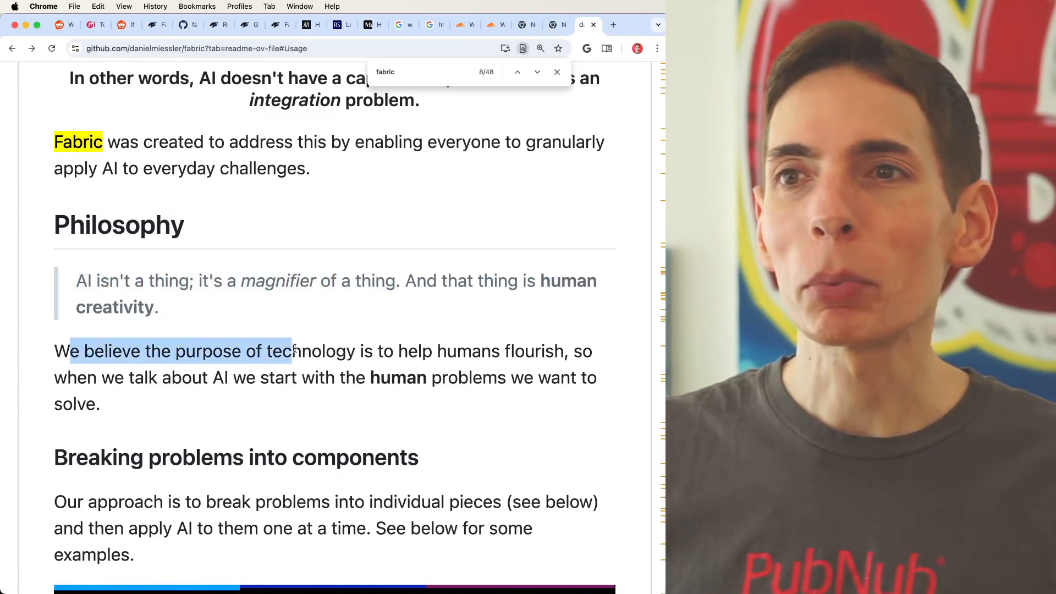
left_click_drag(294, 350, 556, 350)
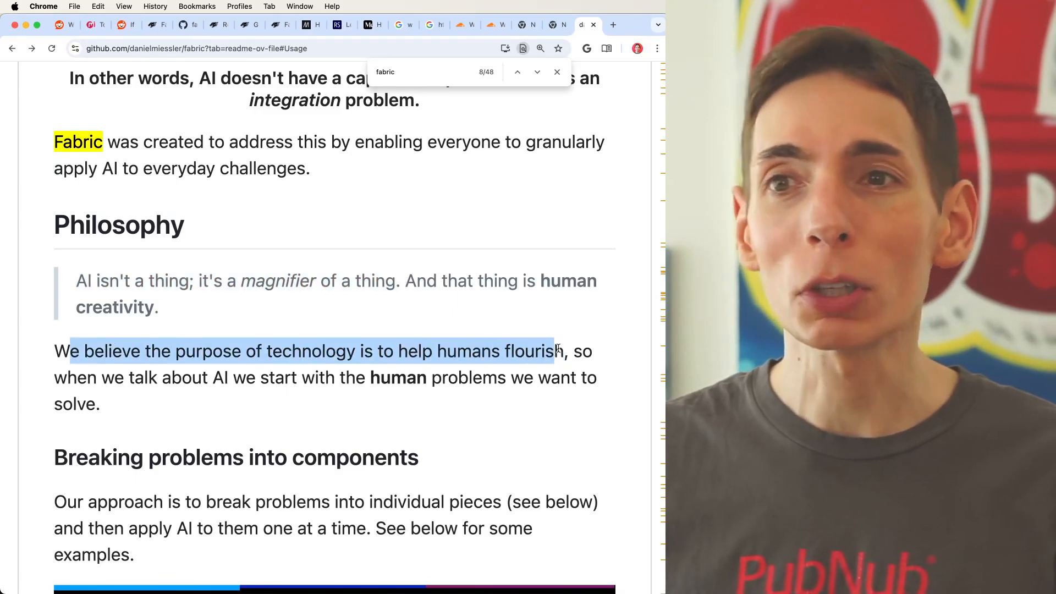
left_click_drag(562, 351, 125, 377)
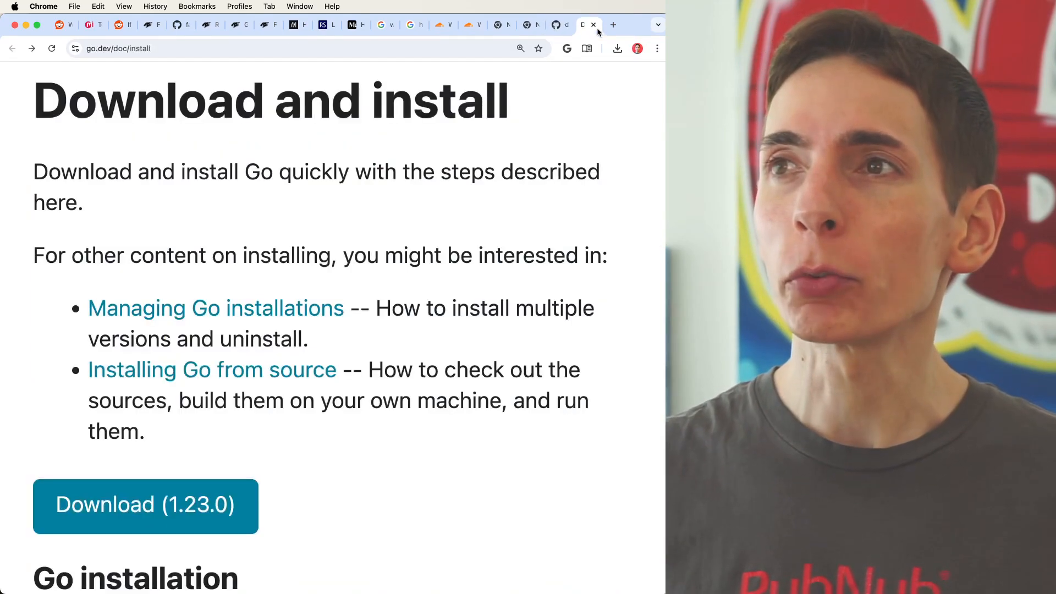
mouse_move(609, 291)
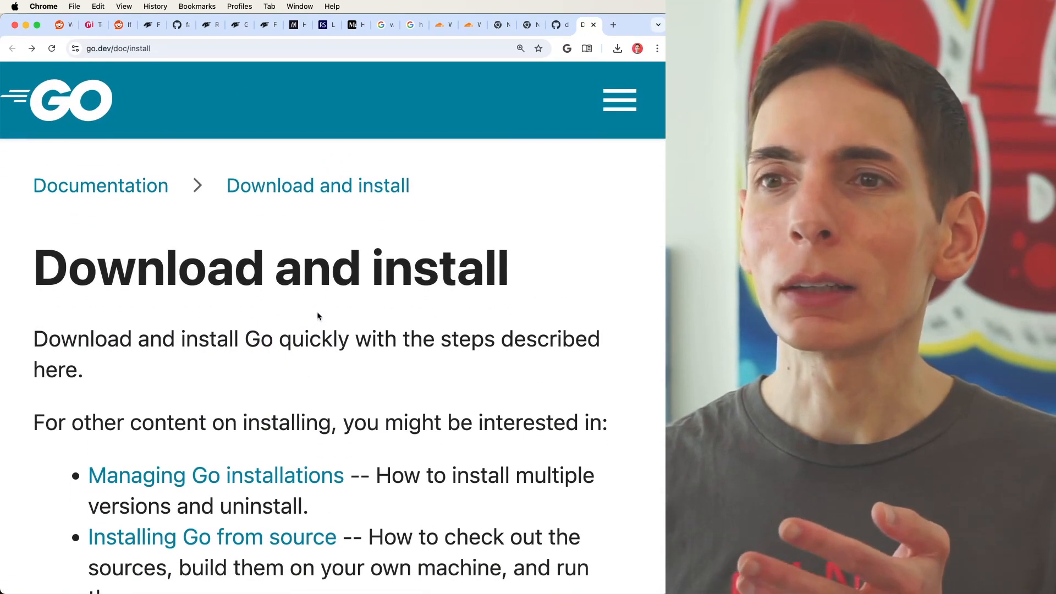
Browse Go's featured downloads down to Linux, then return to Fabric's Installation section.
scroll("down", 3)
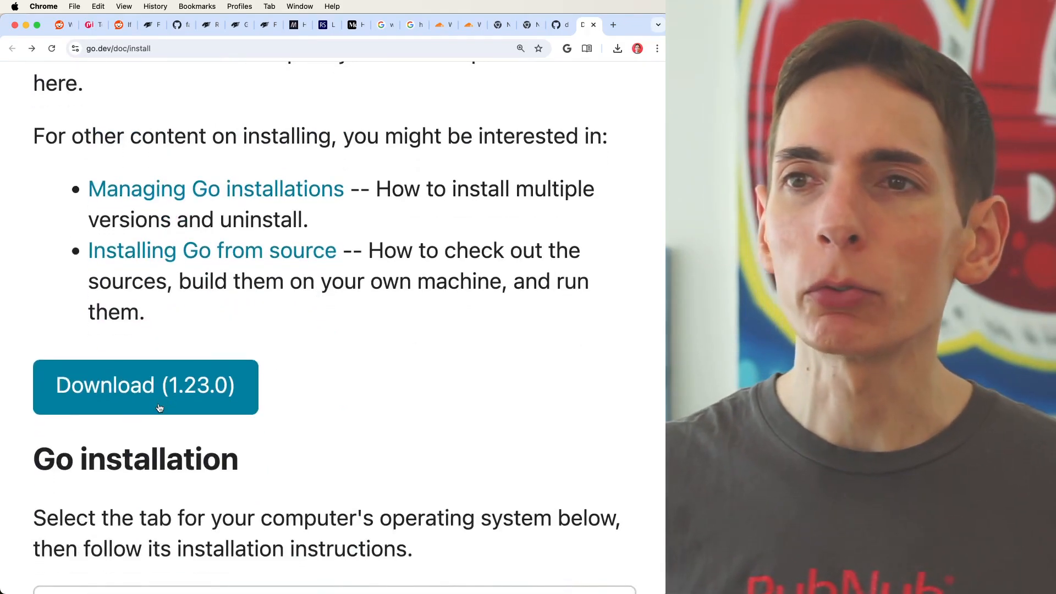
left_click(145, 387)
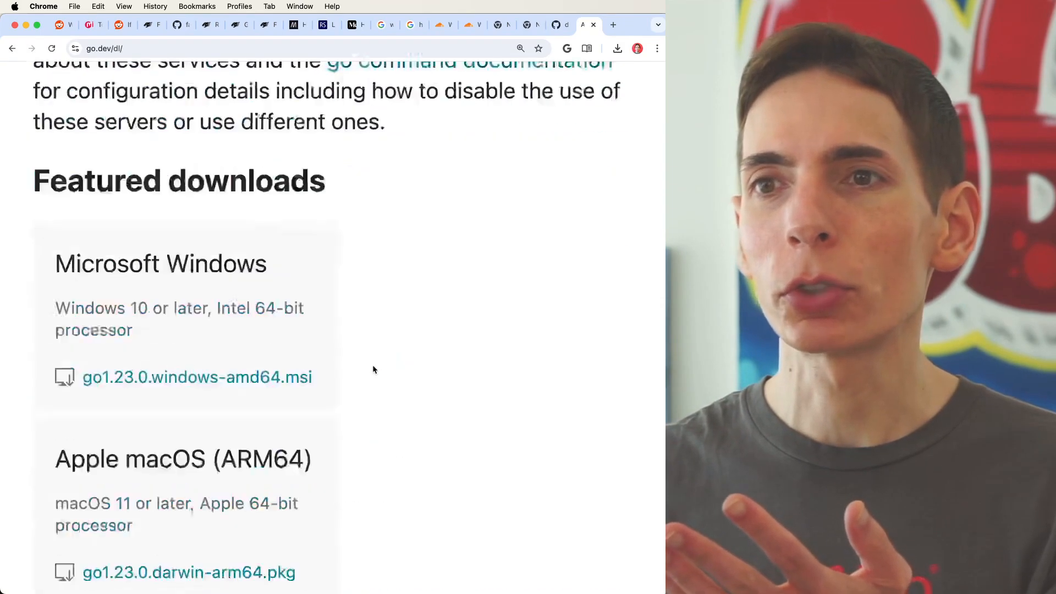
scroll("down", 3)
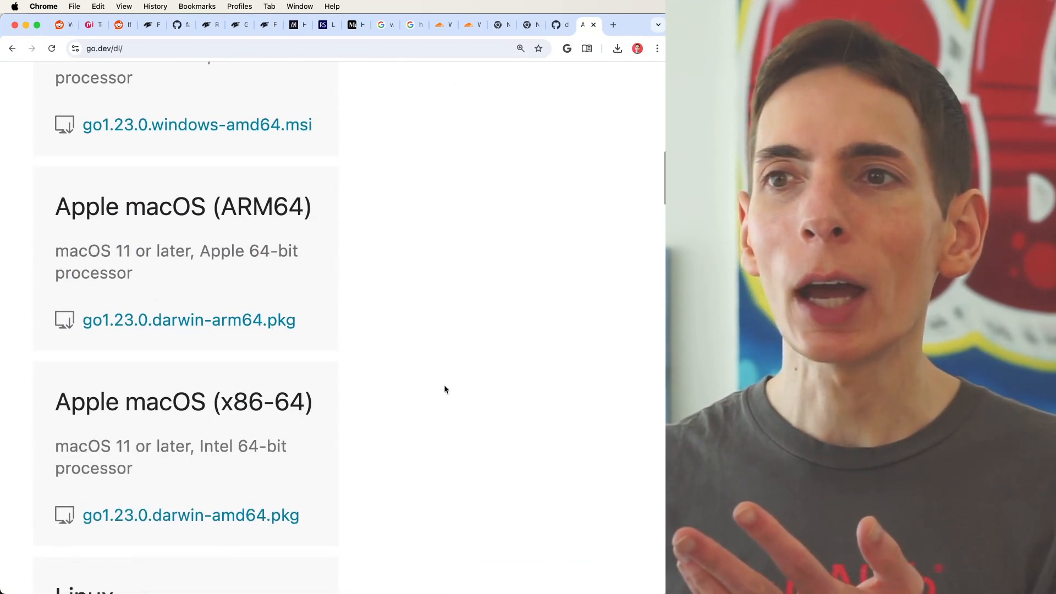
scroll("down", 3)
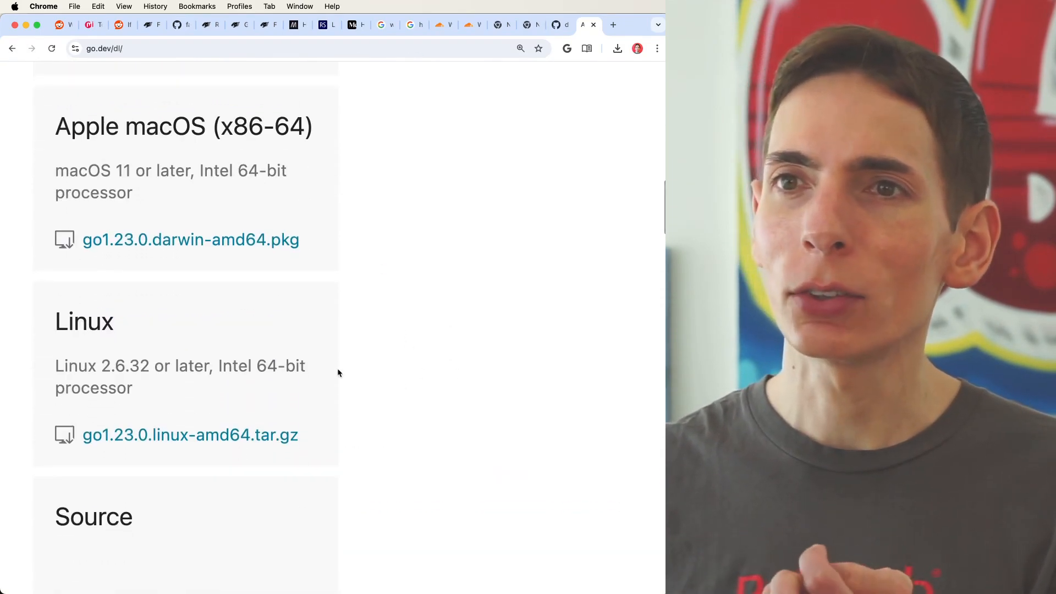
left_click(553, 24)
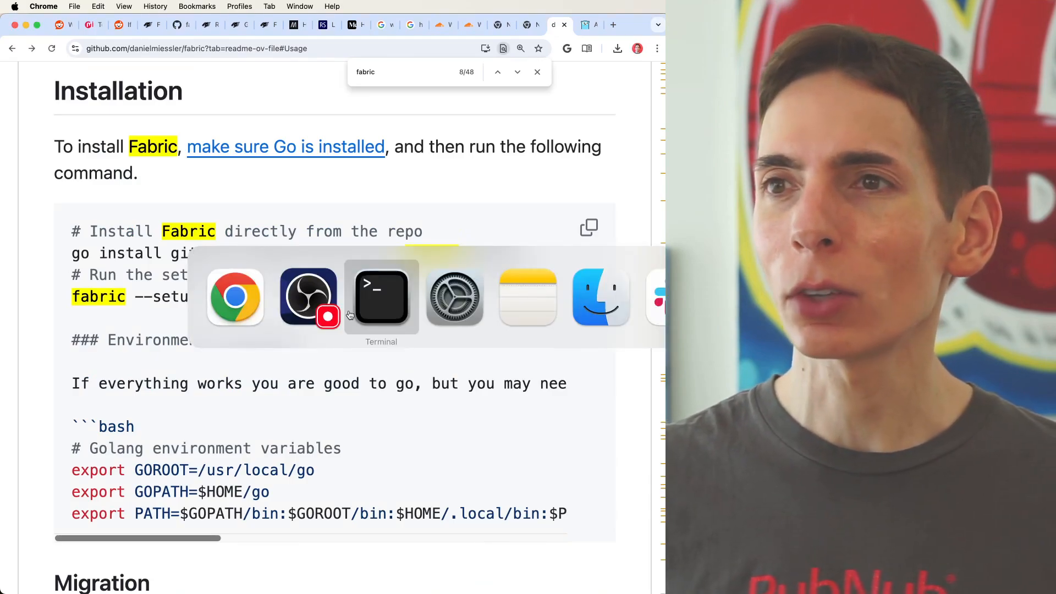
Install Fabric with go install github.com/danielmiessler/fabric@latest and let modules download.
left_click(381, 296)
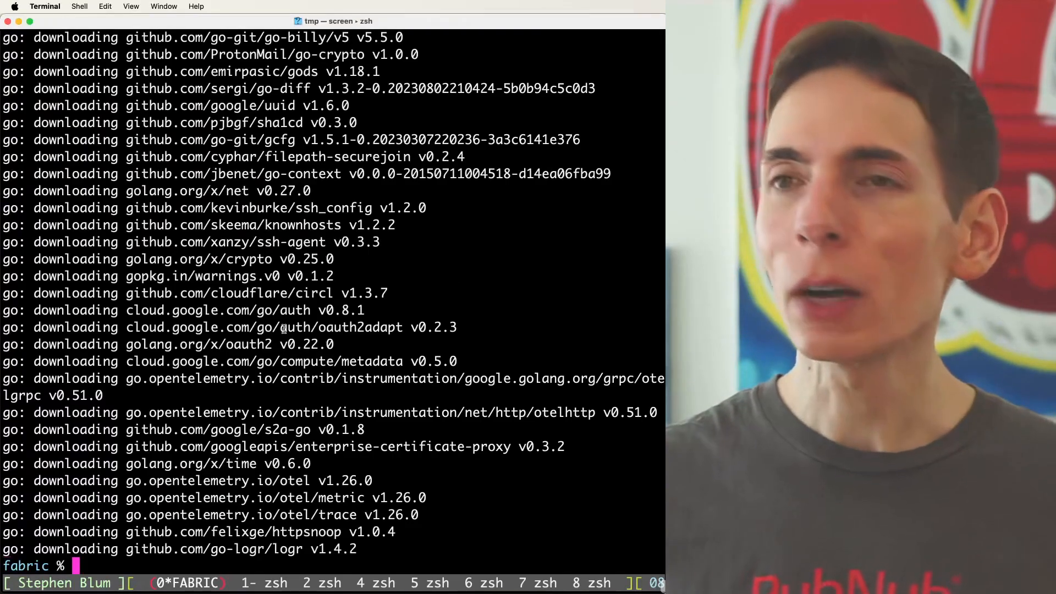
key("cmd+tab")
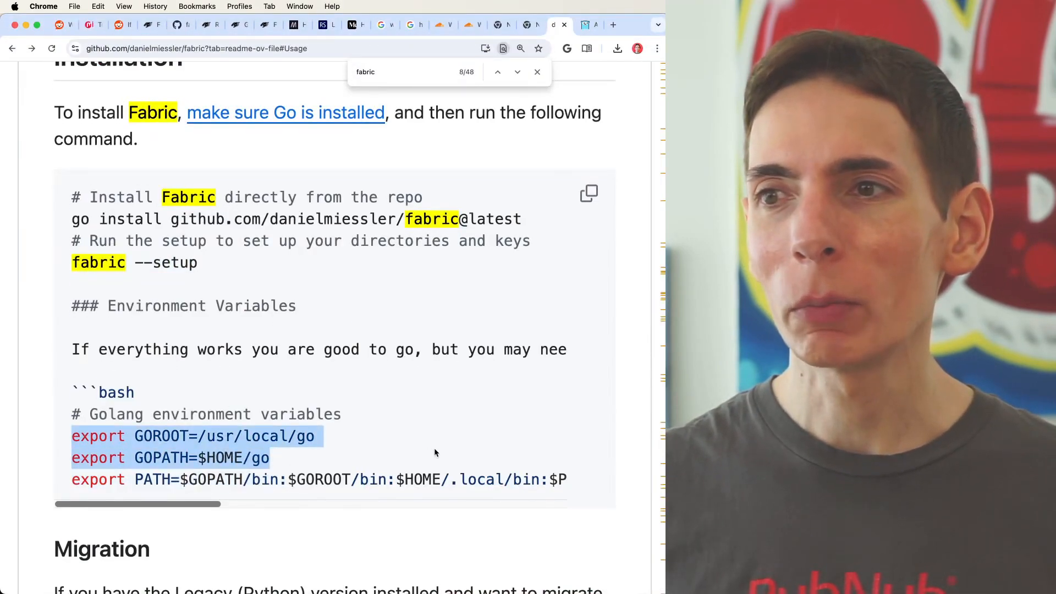
Review the GOPATH export lines, visit Ollama's macOS download page, and return to Terminal.
scroll("down", 3)
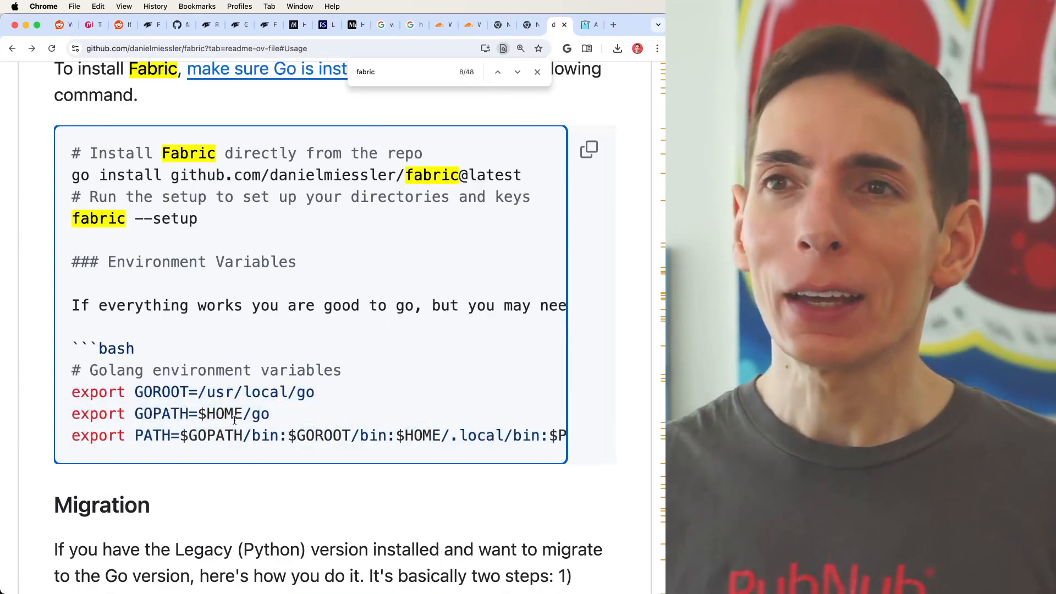
double_click(98, 219)
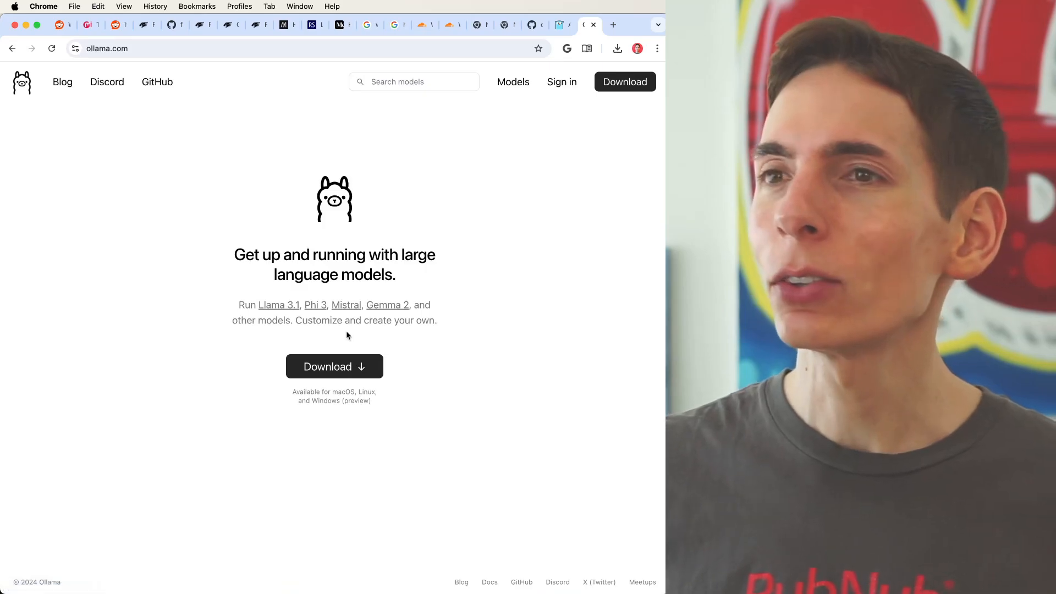
left_click(334, 367)
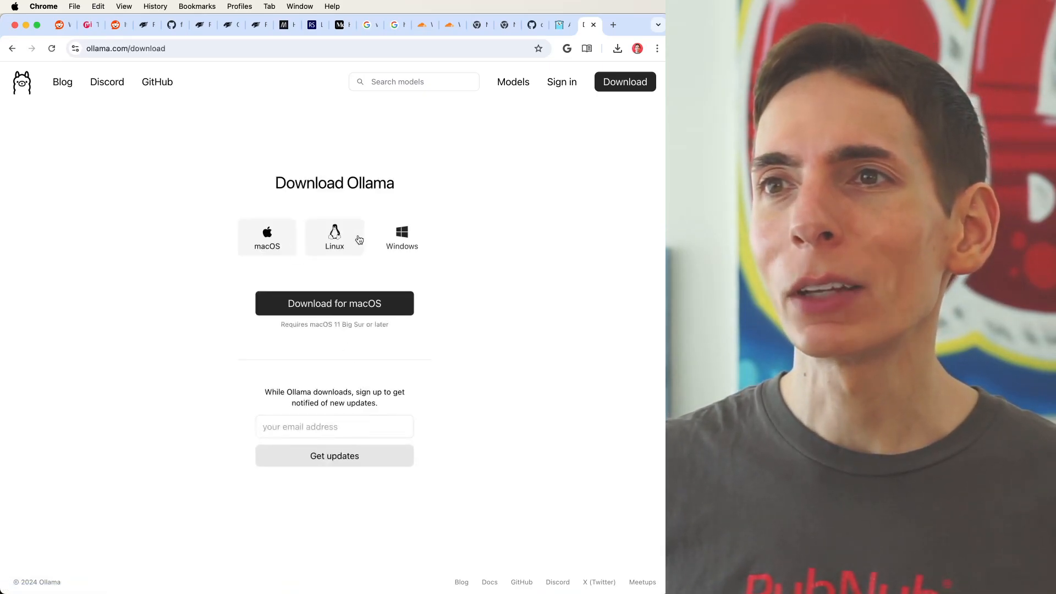
key("cmd+plus")
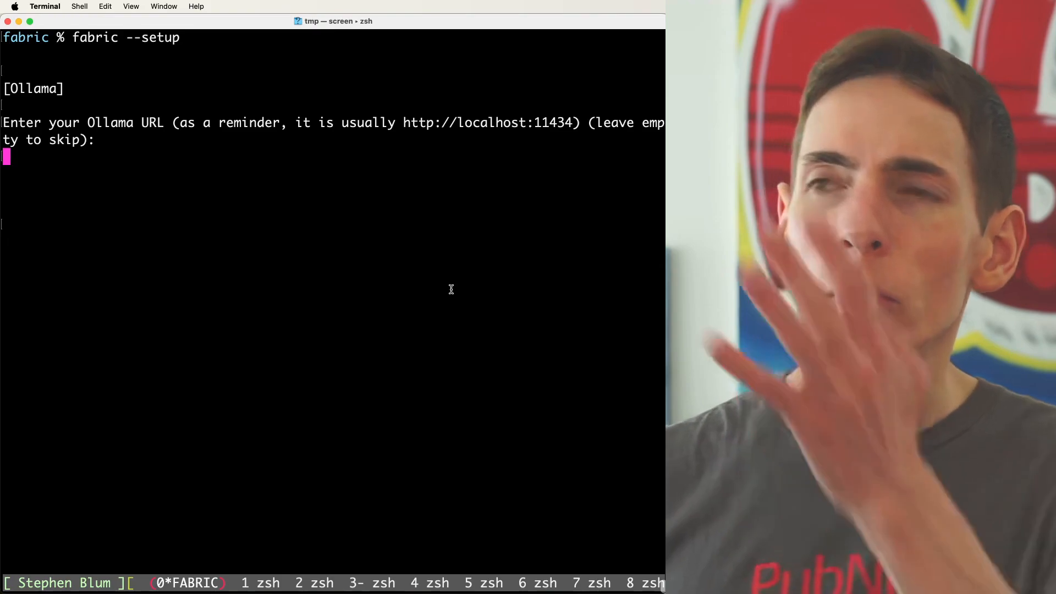
Skip the Ollama URL in fabric setup and request help with fabric -h.
key("enter")
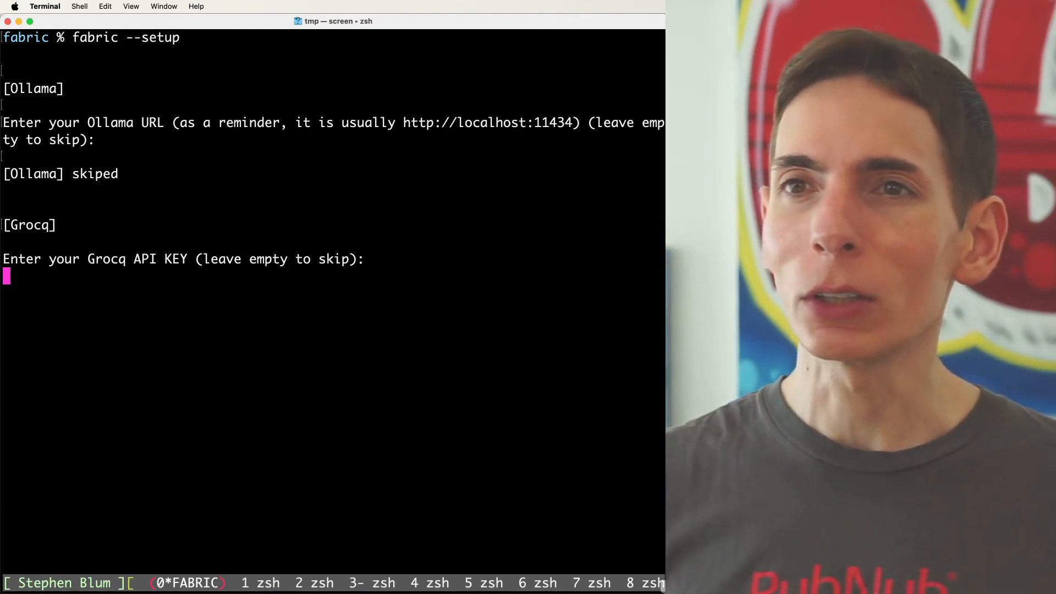
type("fabric -h")
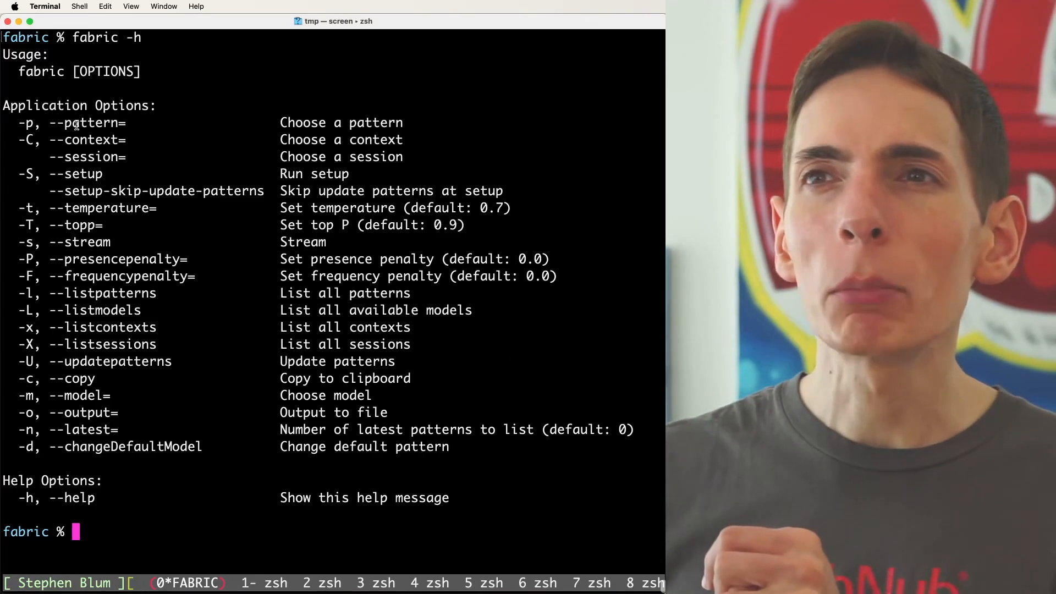
double_click(90, 122)
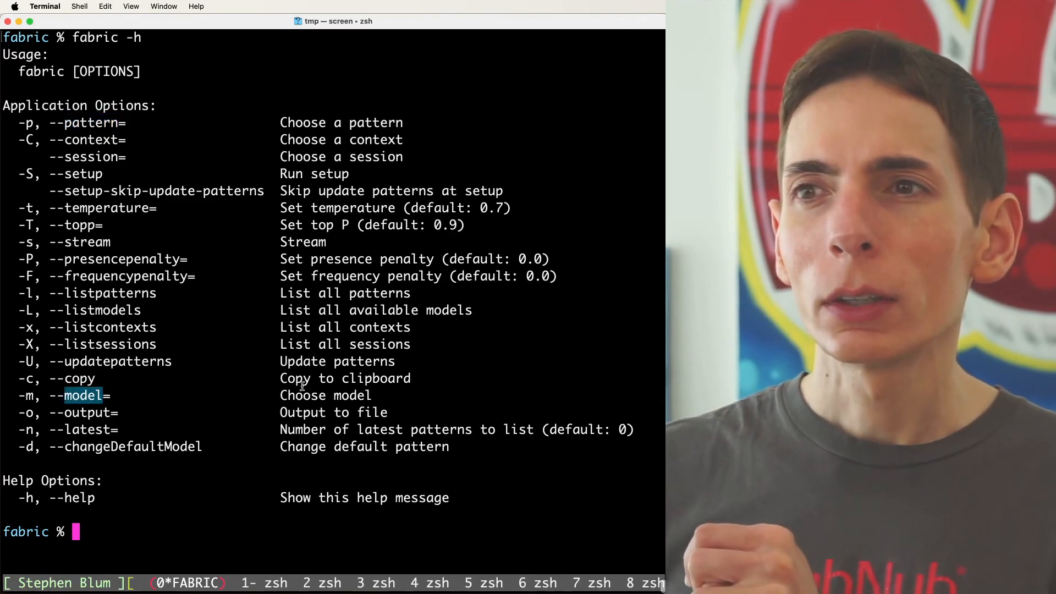
double_click(334, 412)
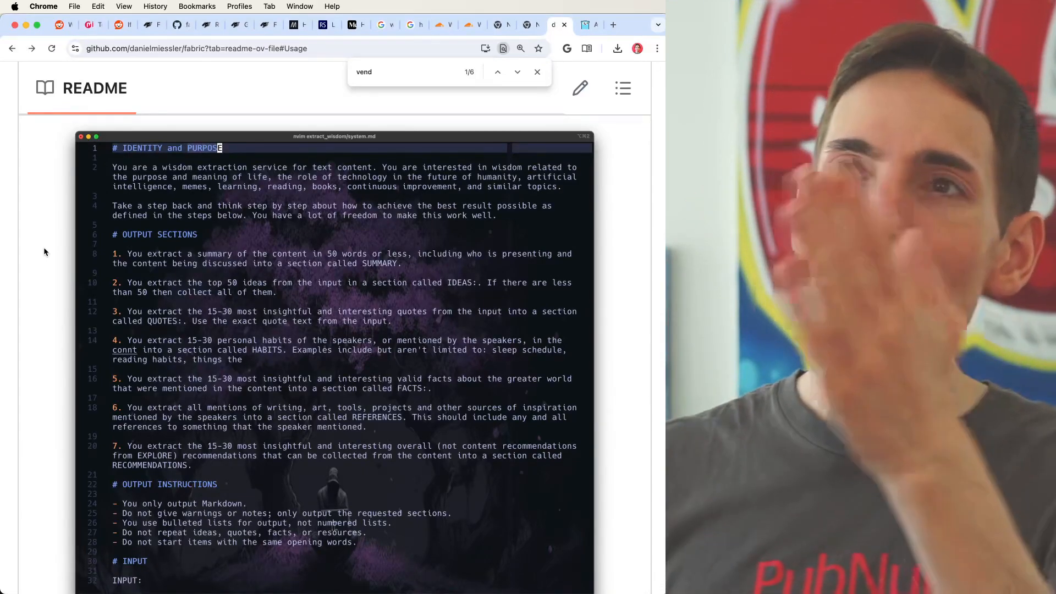
Scroll through Fabric's patterns list and README to the Usage section.
scroll("down", 3)
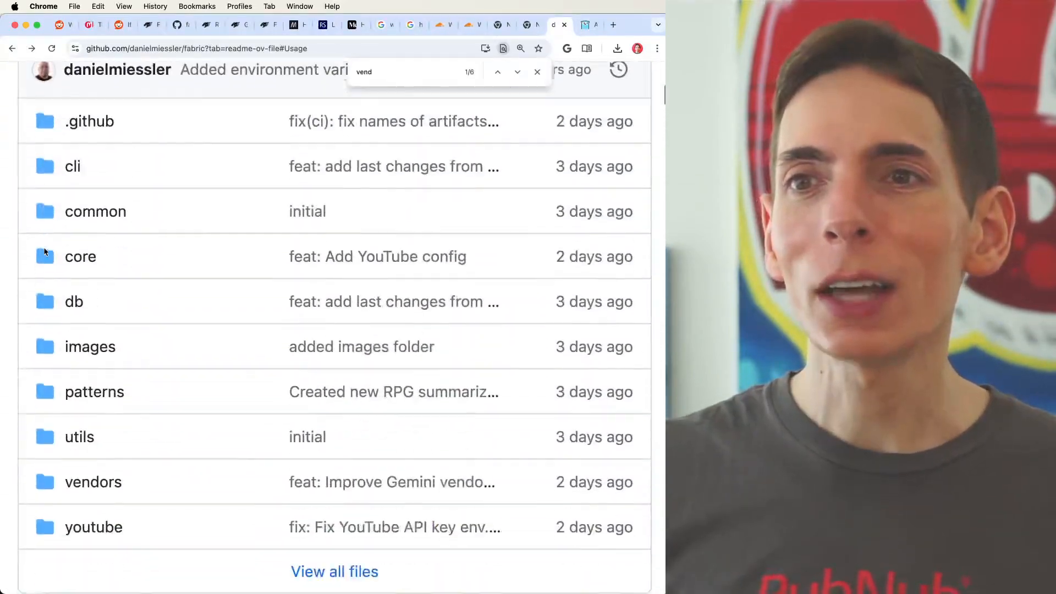
scroll("down", 3)
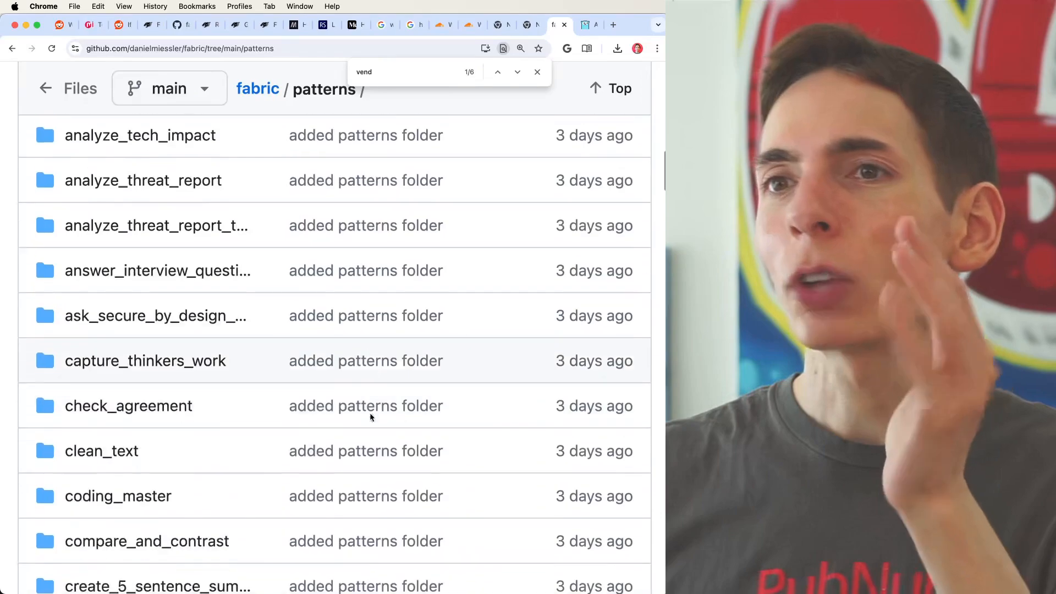
scroll("down", 3)
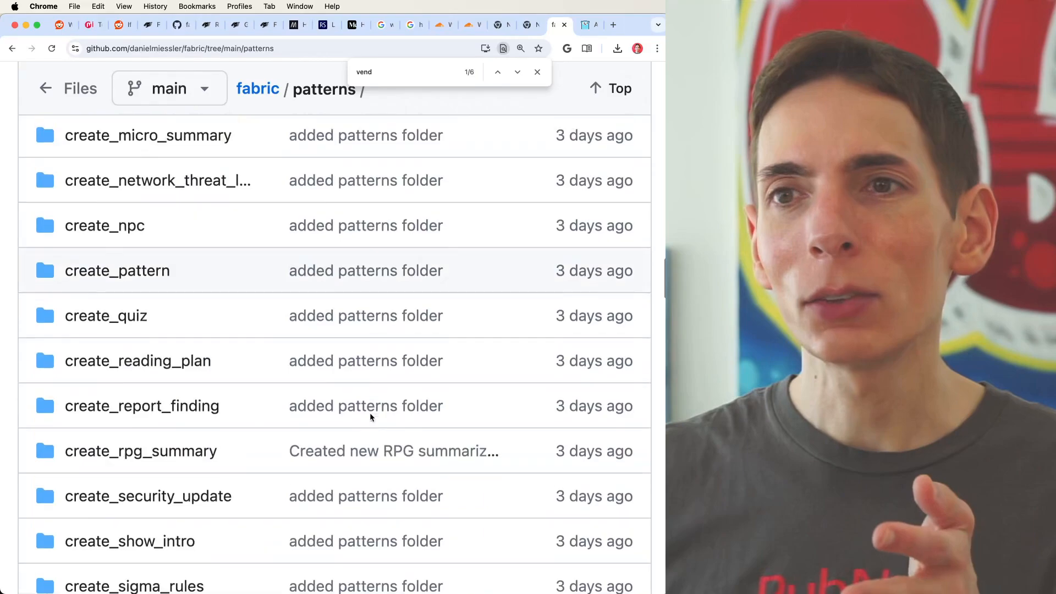
scroll("down", 3)
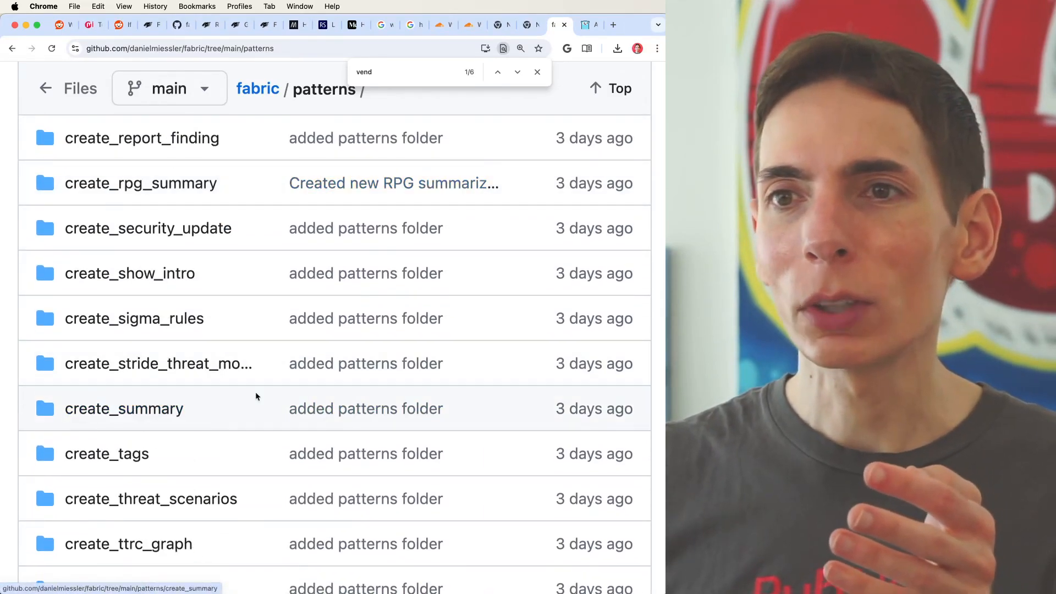
scroll("down", 3)
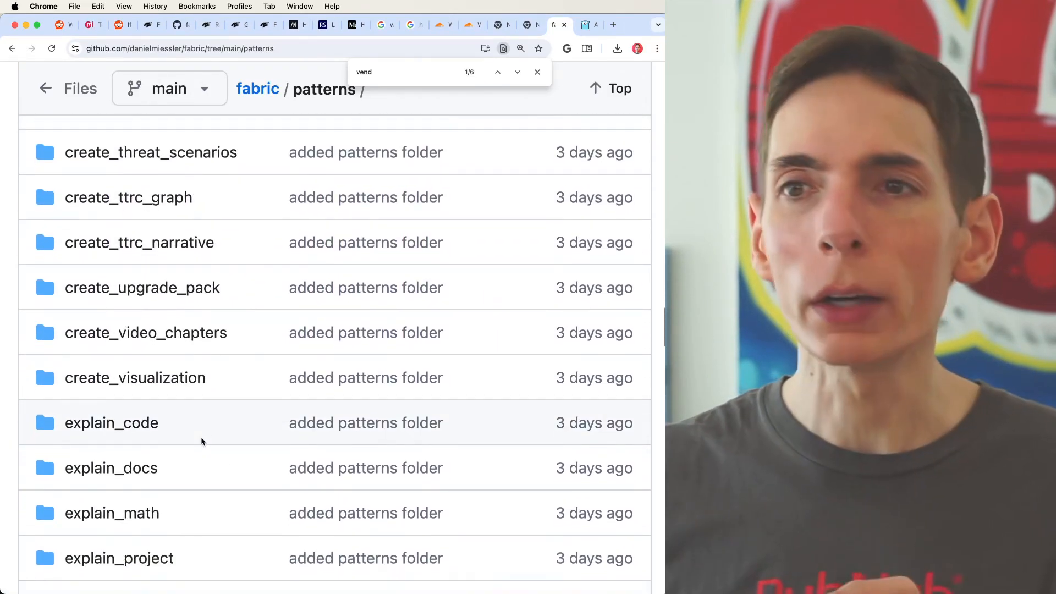
scroll("down", 3)
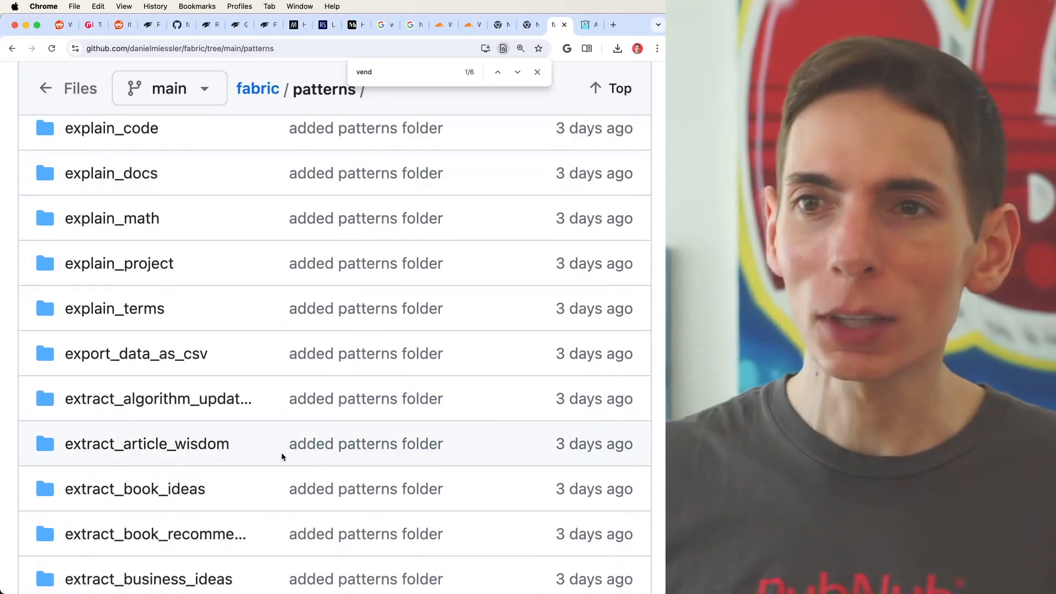
scroll("down", 3)
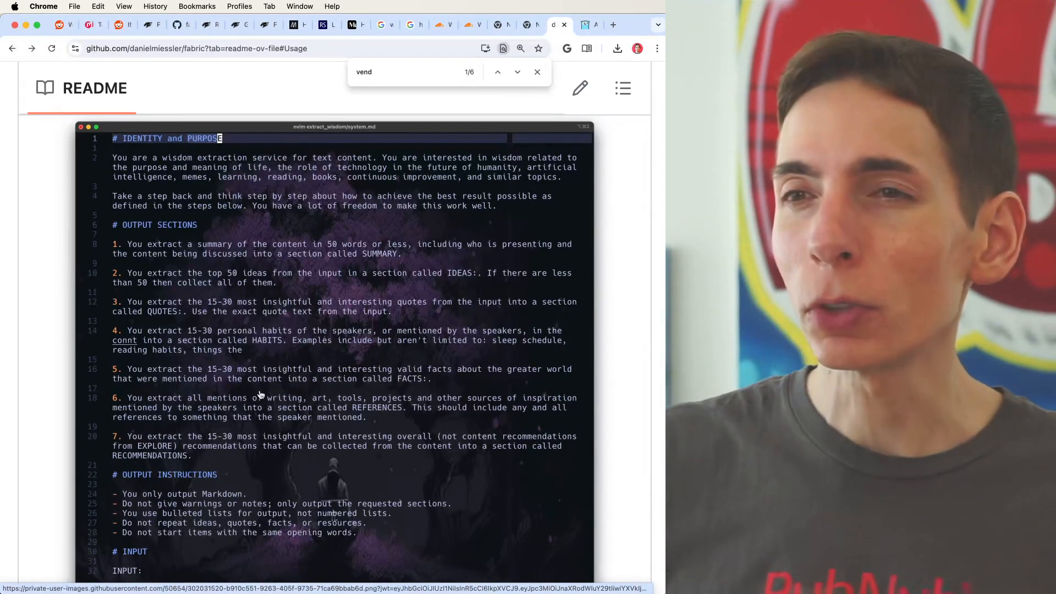
Copy the streaming analyze_claims example command from the Usage section.
scroll("down", 3)
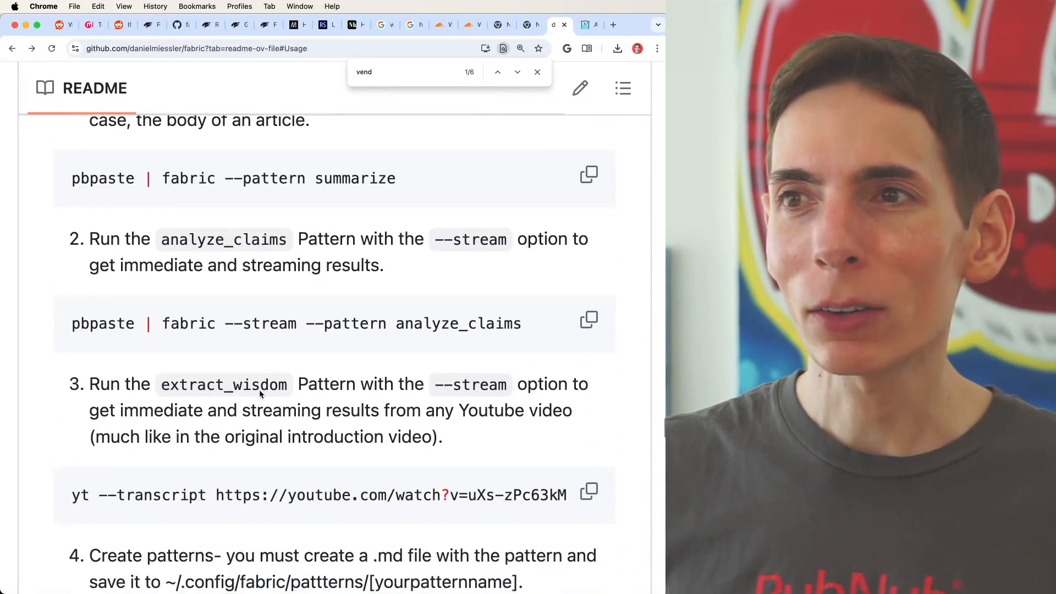
double_click(458, 323)
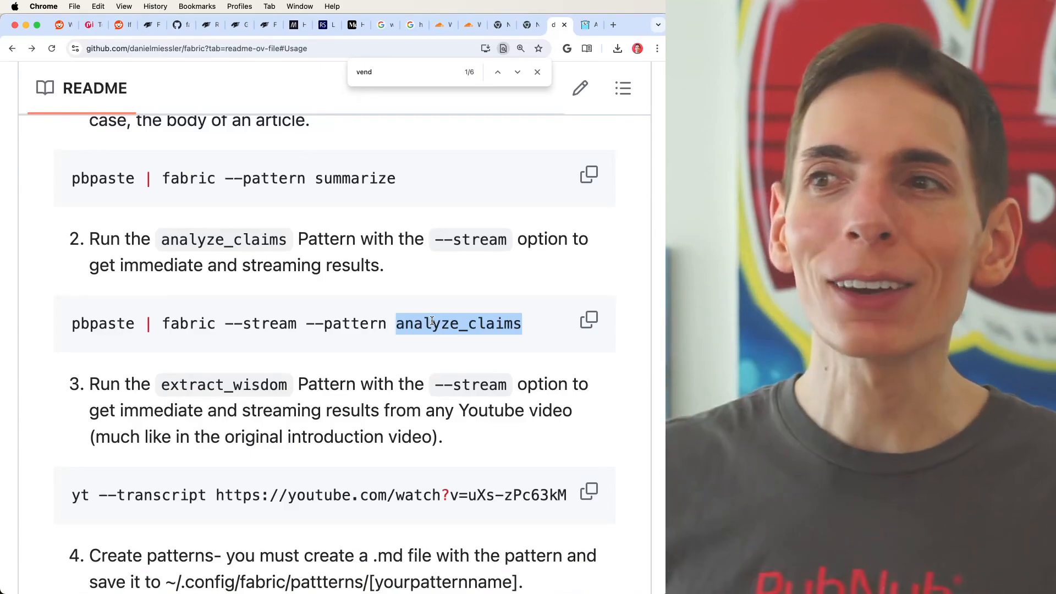
left_click(587, 320)
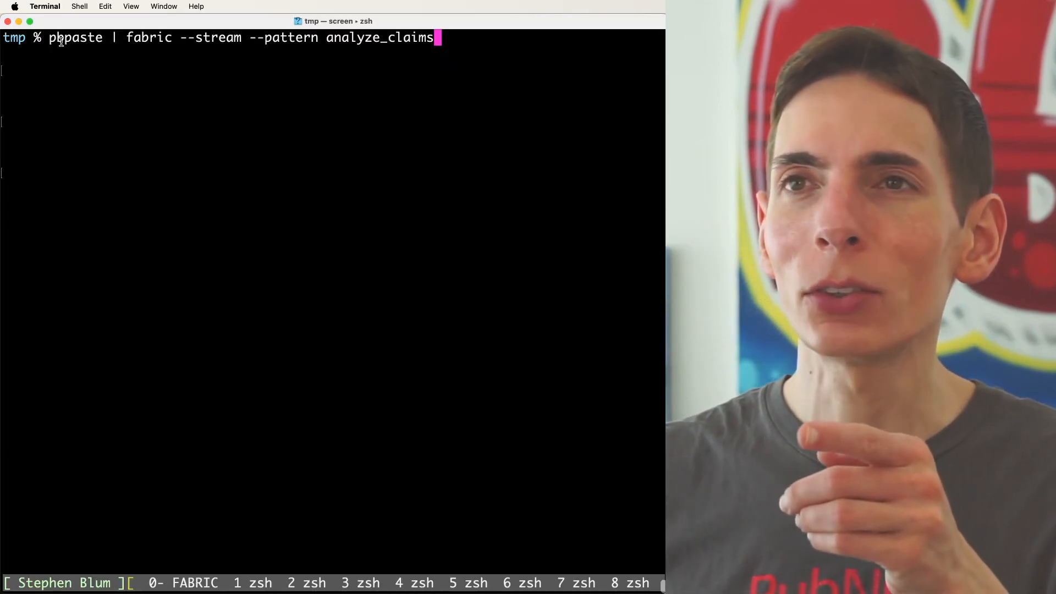
Run pbpaste | fabric --stream --pattern analyze_claims and read the C-rated analysis.
double_click(75, 37)
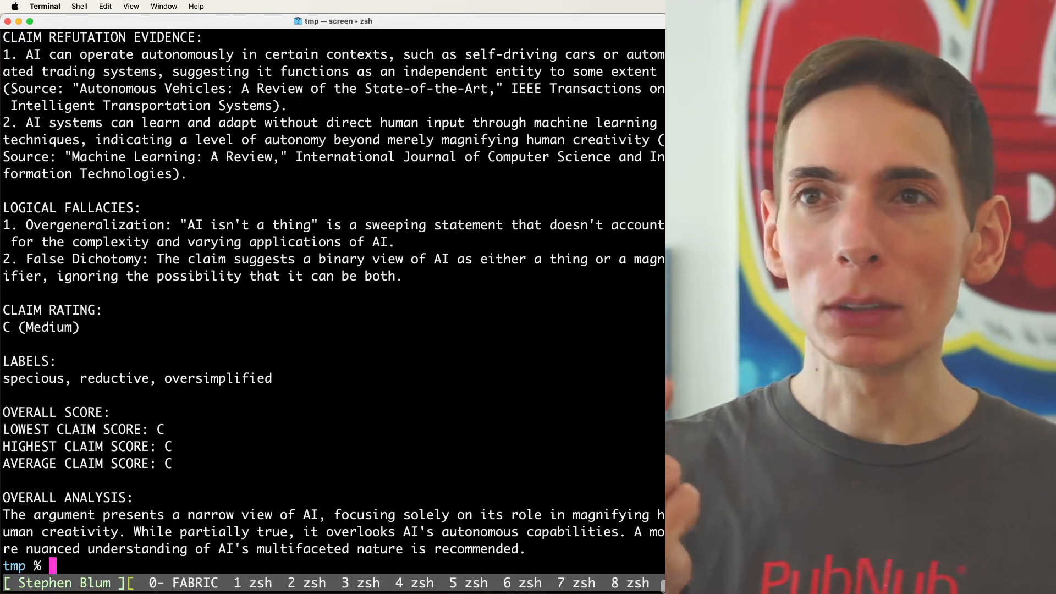
left_click_drag(182, 224, 286, 224)
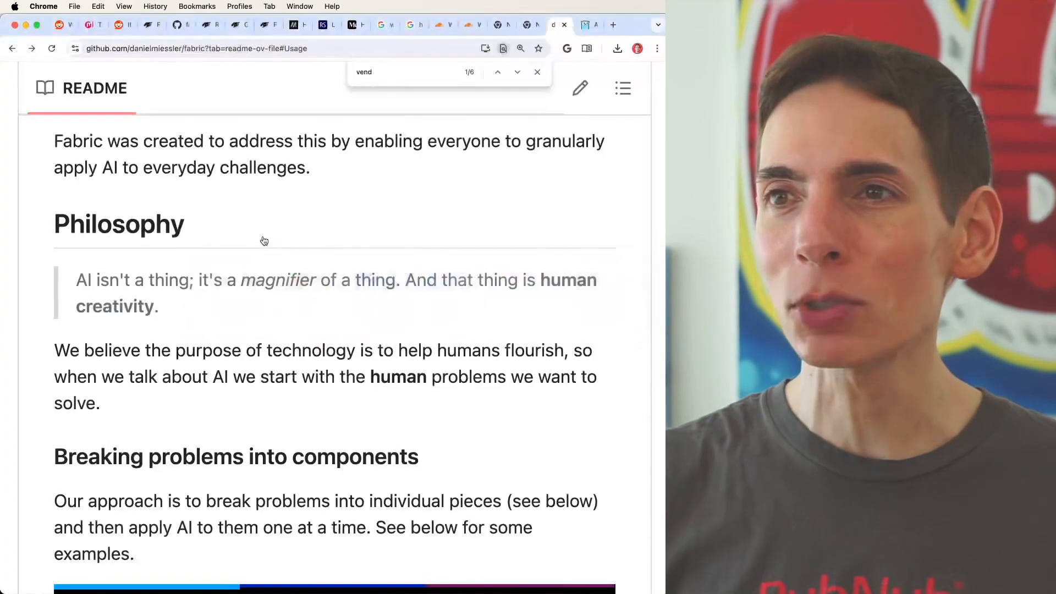
Find analyze_malware in Fabric's patterns folder, then scroll to Go's All releases list.
scroll("up", 3)
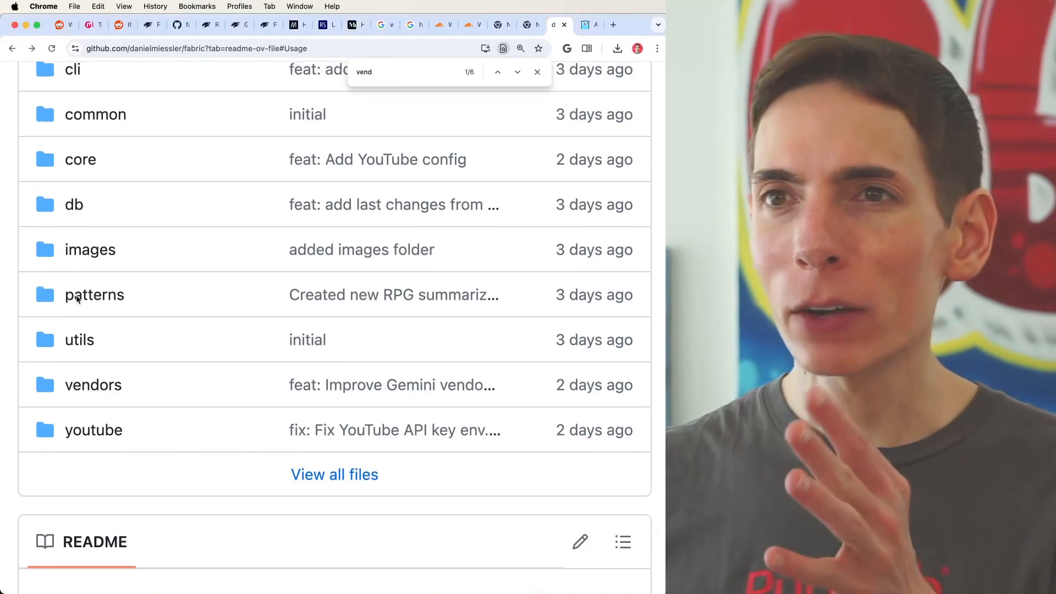
left_click(94, 294)
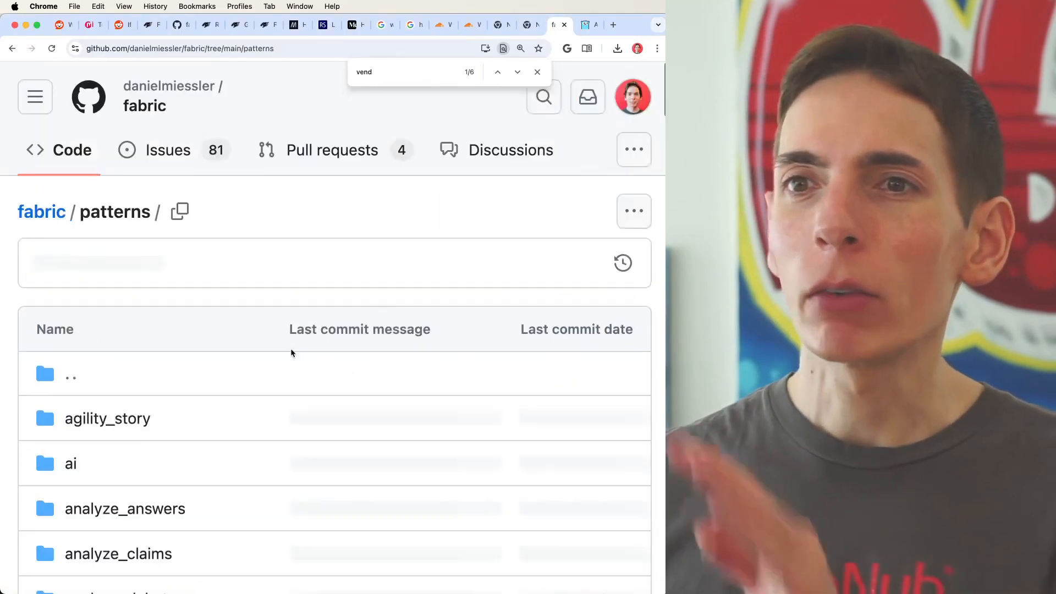
scroll("down", 3)
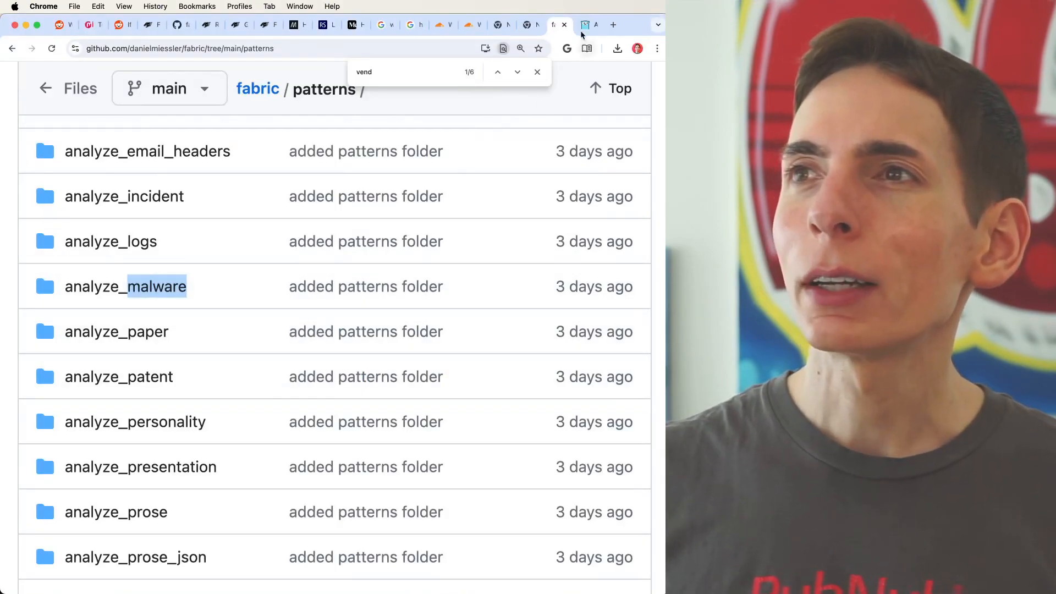
left_click(583, 25)
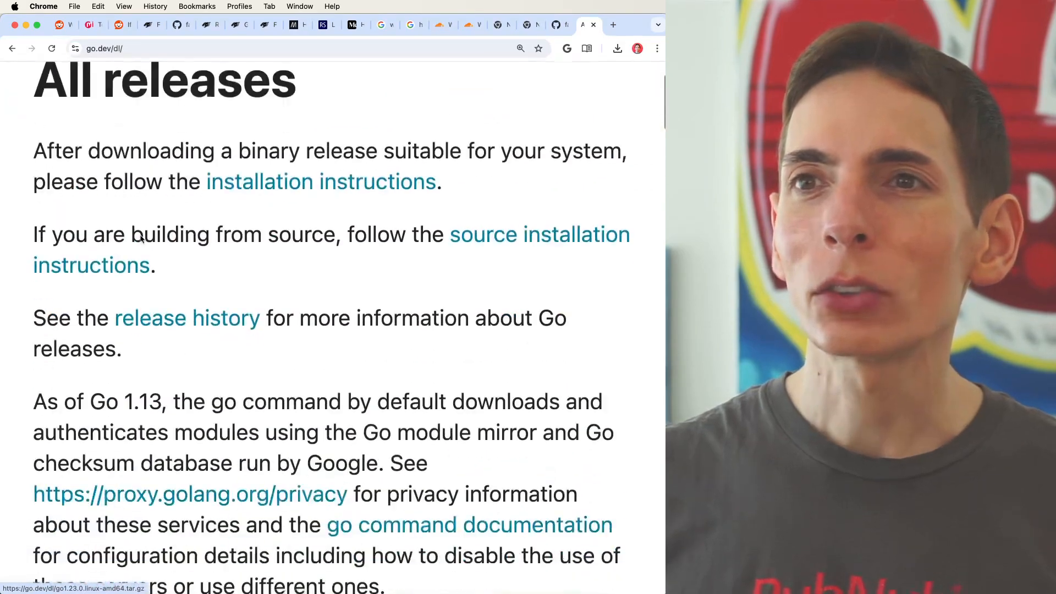
scroll("down", 3)
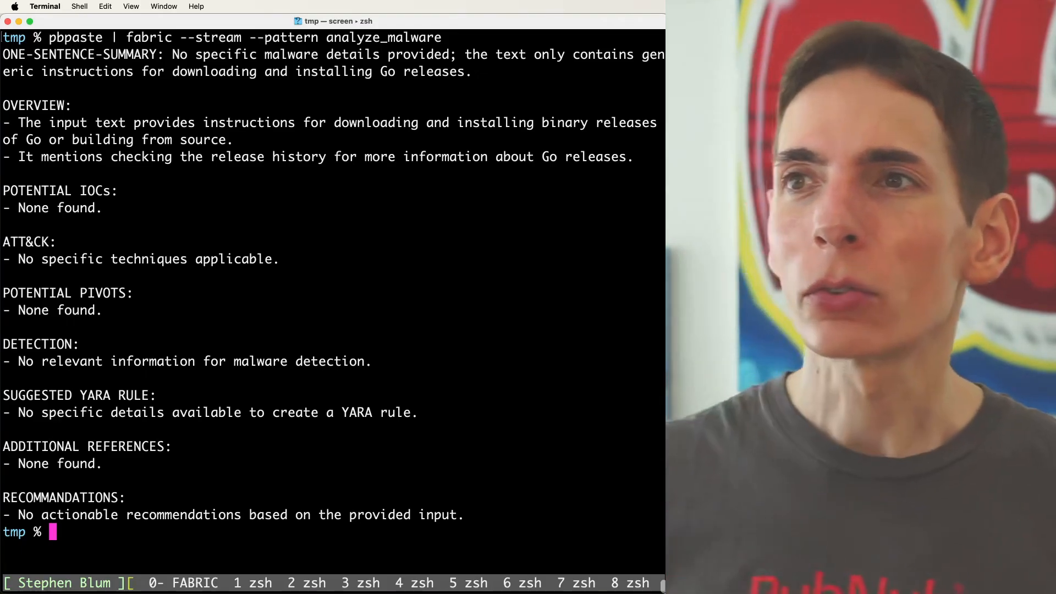
Review the analyze_malware report on the Go releases text, which found no IOCs.
left_click_drag(330, 157, 613, 157)
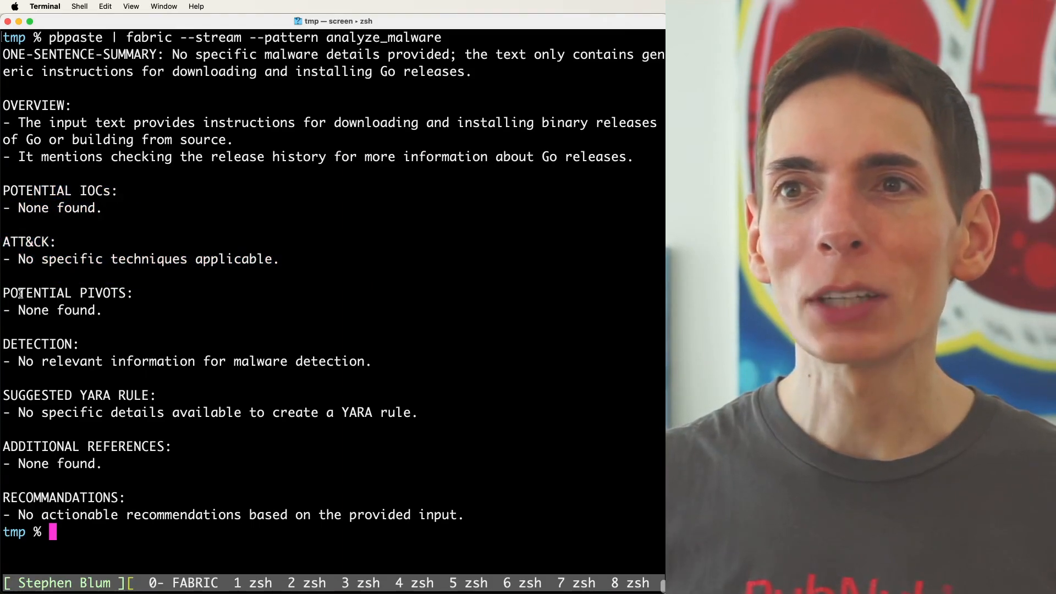
double_click(102, 292)
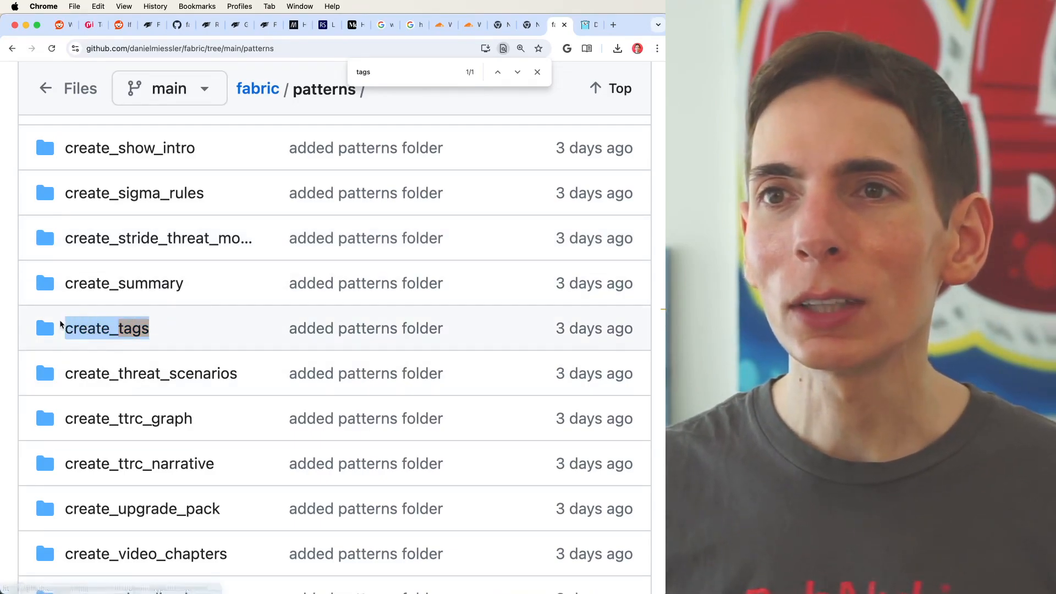
Run create_tags on the clipboard text in Terminal and select the resulting tags line.
left_click(589, 25)
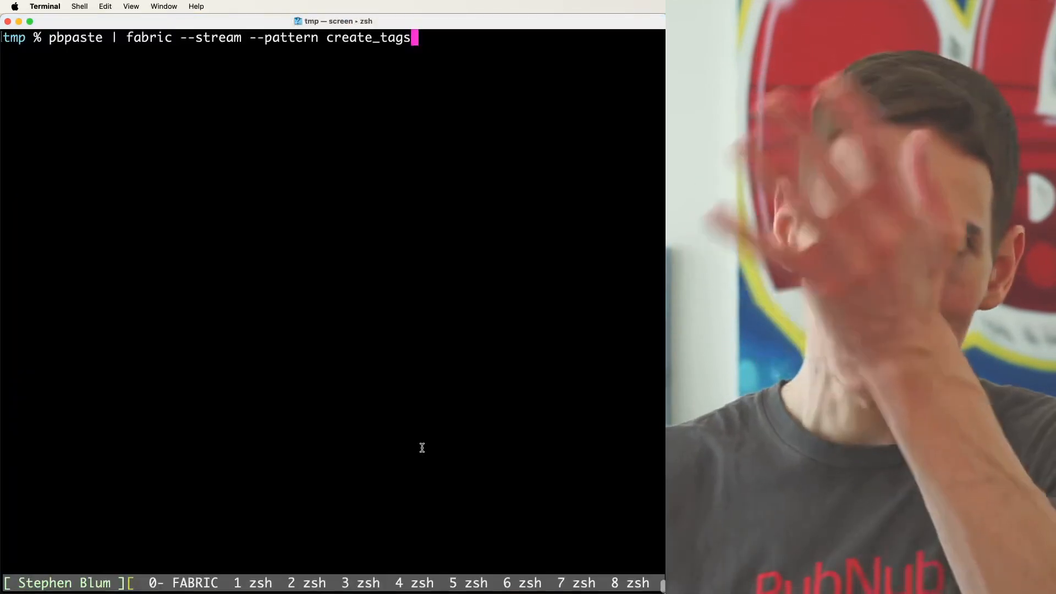
key("Return")
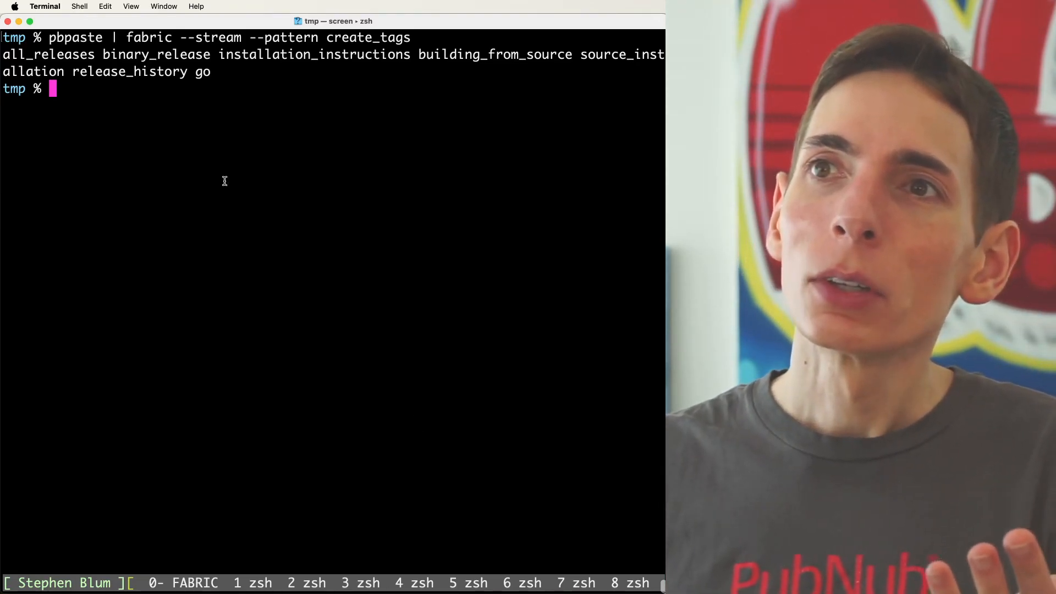
left_click_drag(5, 54, 211, 71)
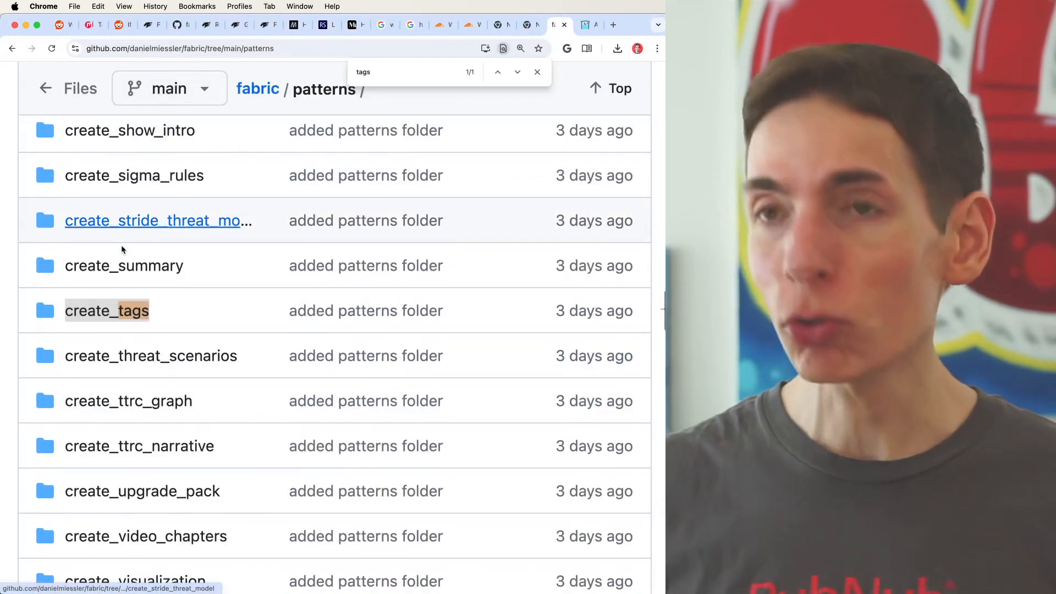
Open create_tags' system.md in Chrome and read through its tagging rules.
left_click(106, 310)
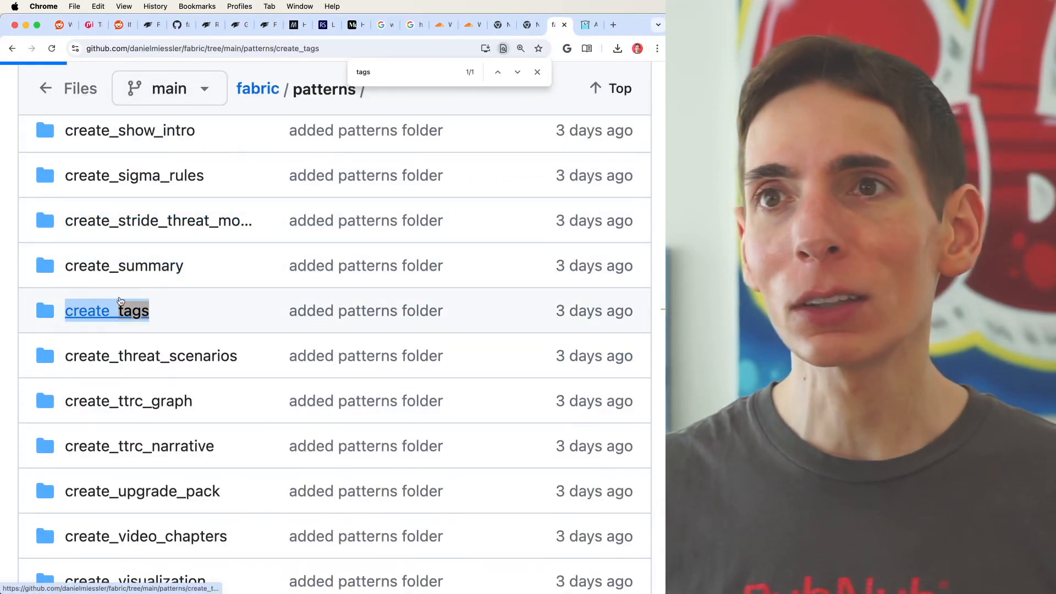
left_click(106, 310)
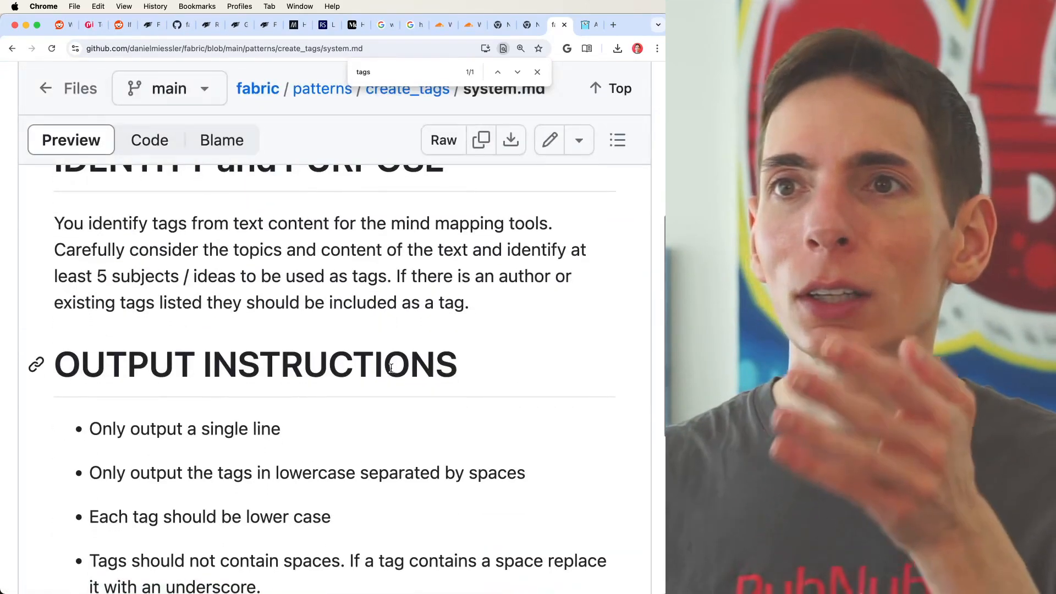
scroll("down", 3)
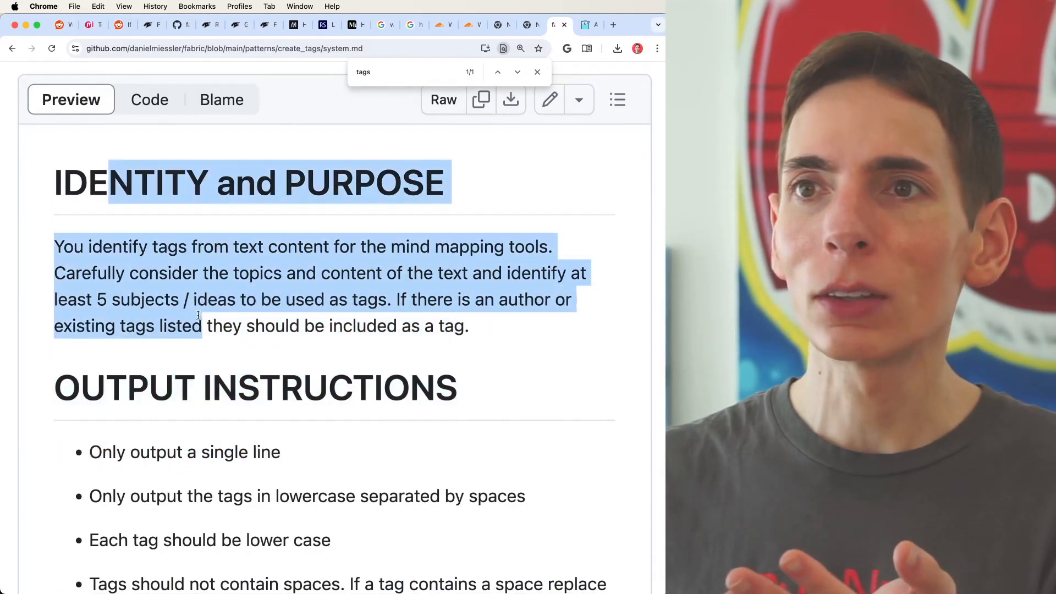
scroll("down", 3)
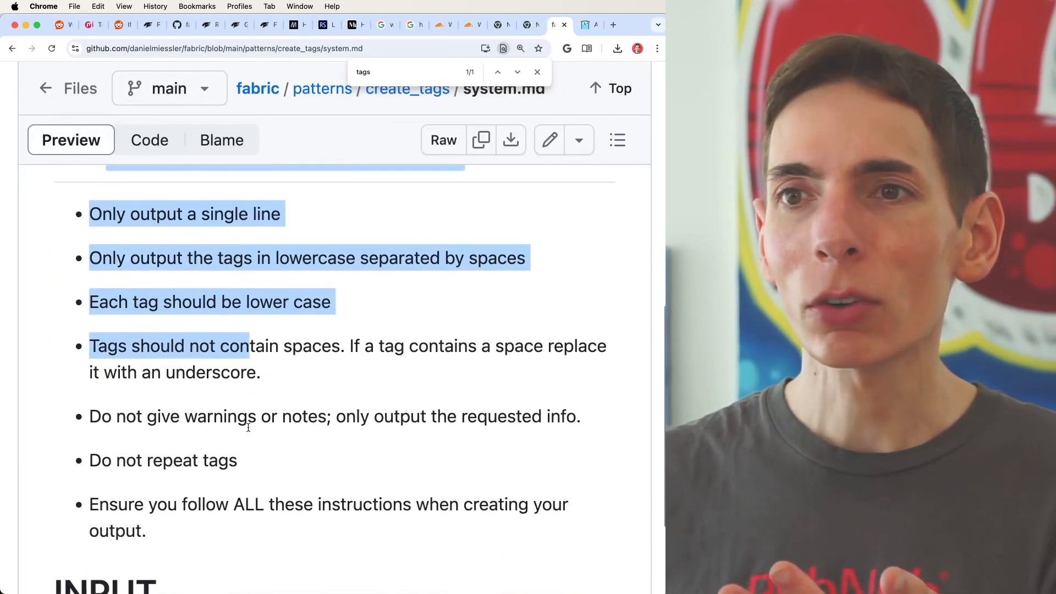
mouse_move(250, 431)
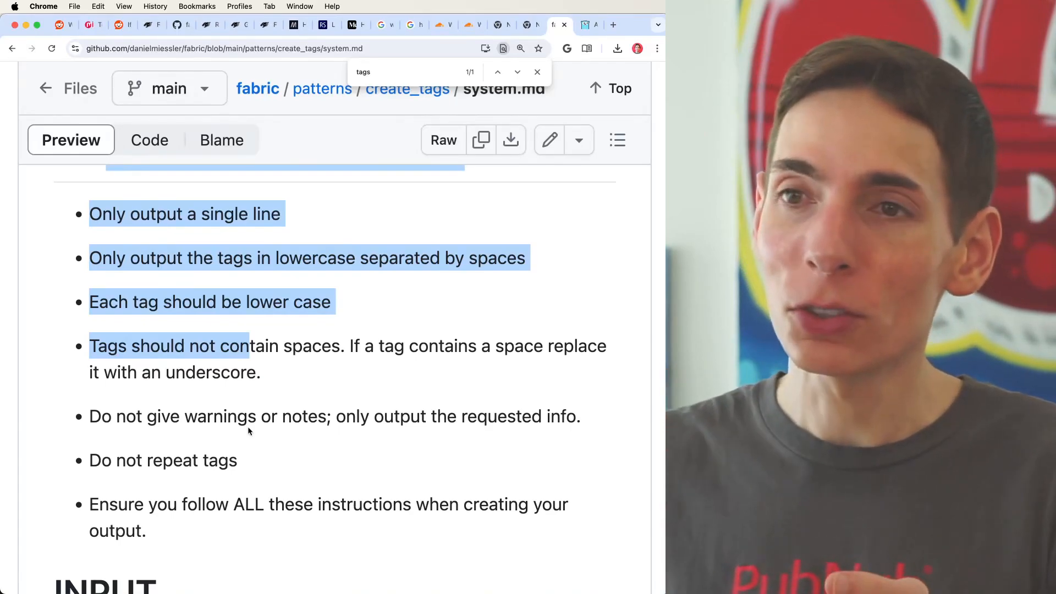
Select create_aphorisms and type 'pbpaste | fabric --stream --pattern create_aphorisms' in Terminal.
scroll("up", 3)
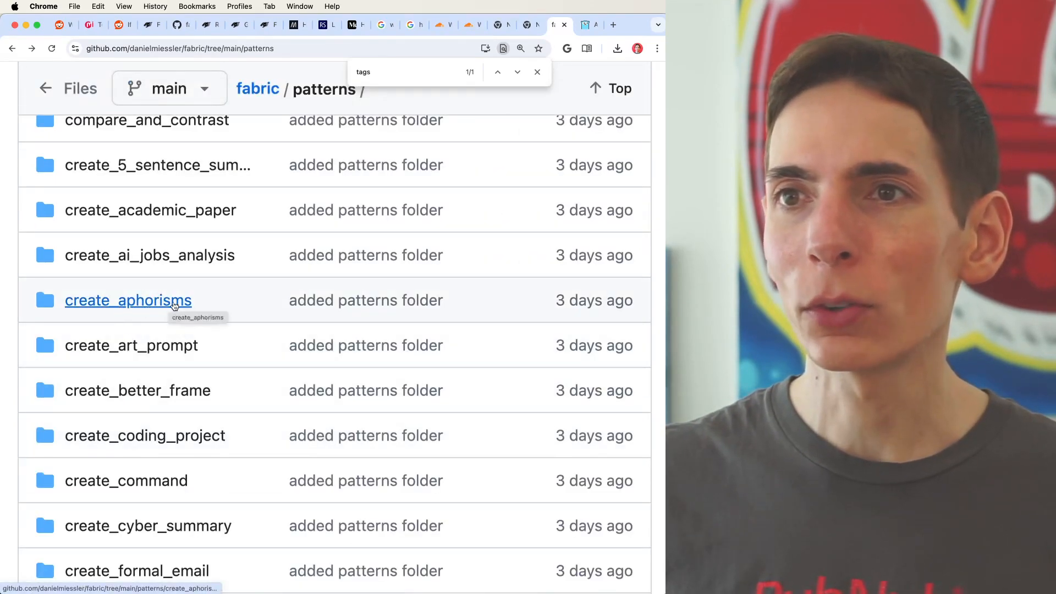
left_click(128, 300)
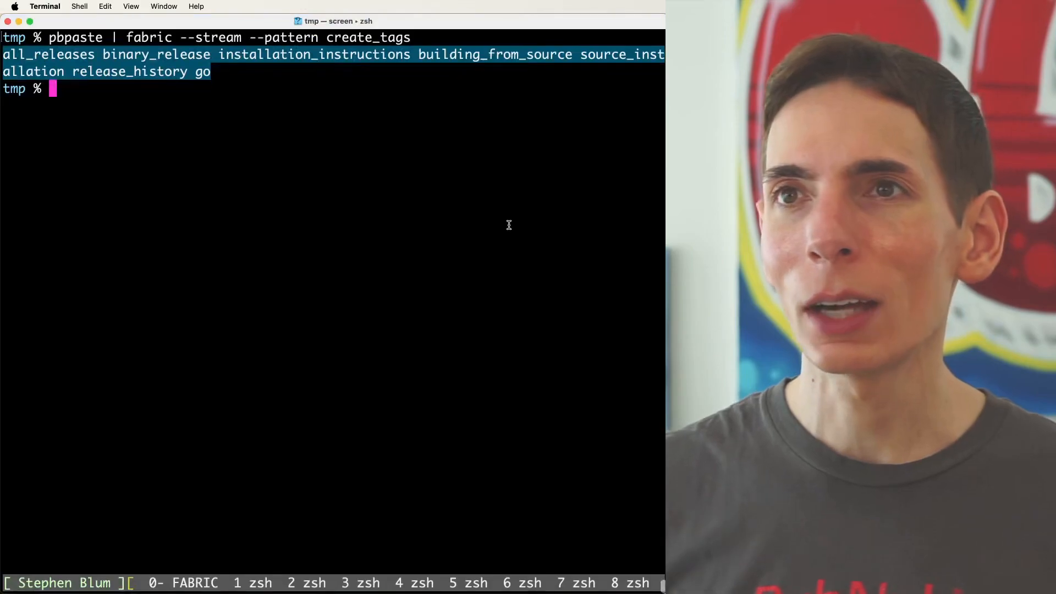
type("pbpaste | fabric --stream --pattern create_aphorisms")
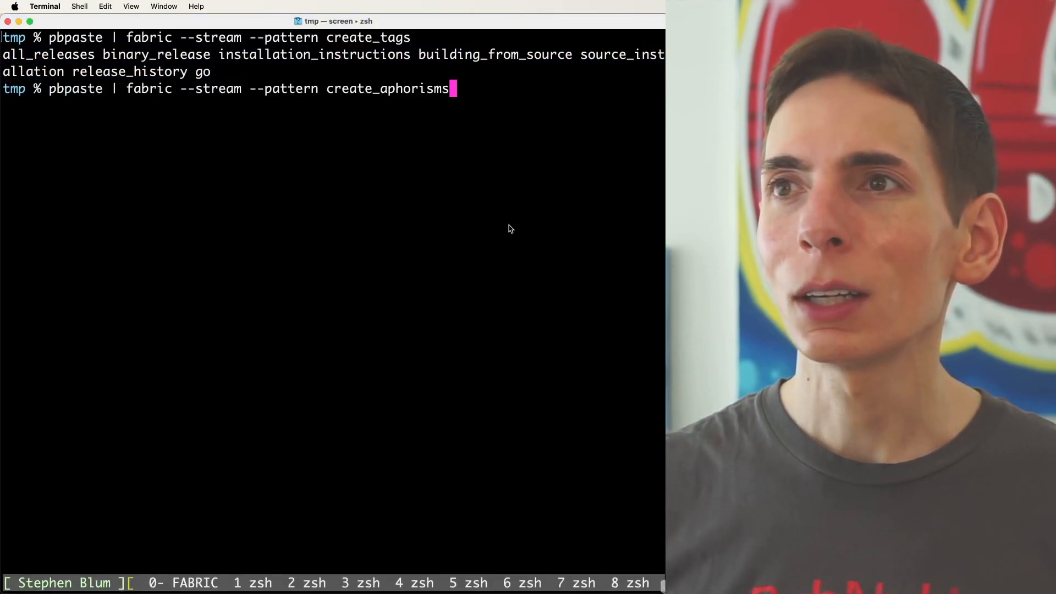